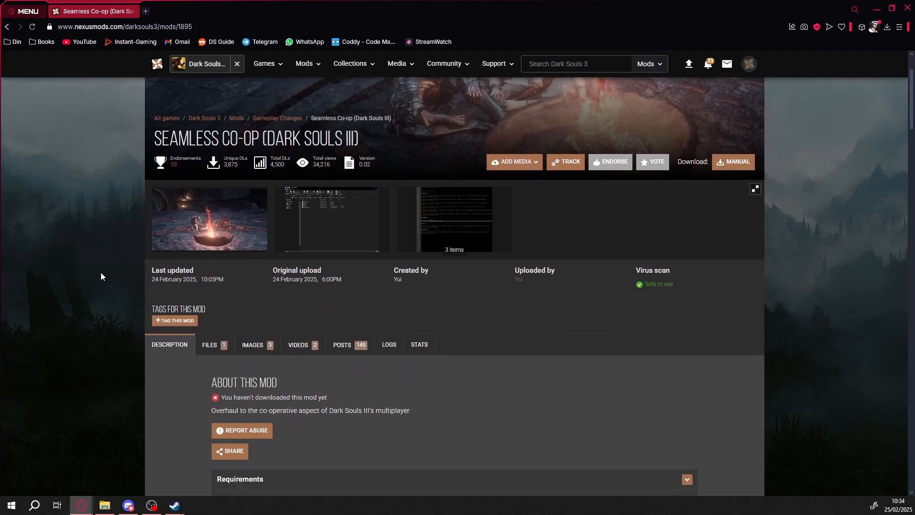
Read the alpha-state, likely-bugs and bug-free experience warnings in the mod description.
scroll(down, 3)
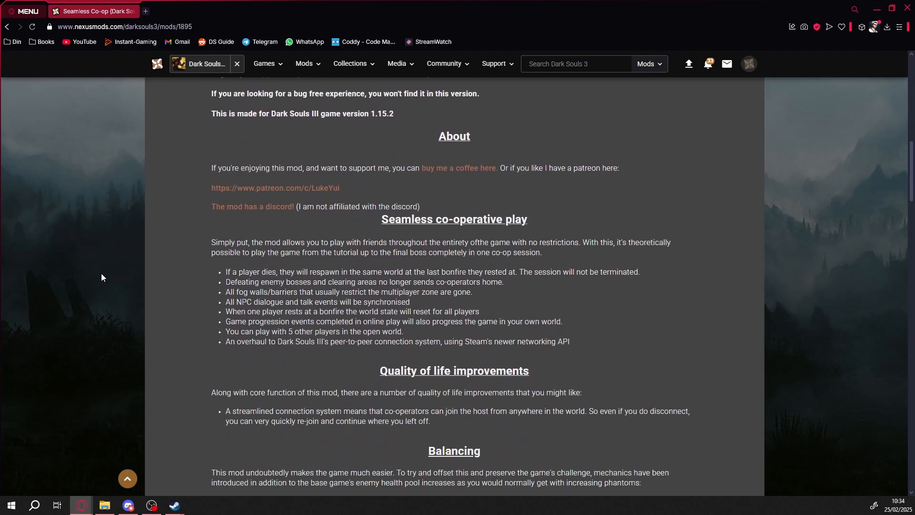
scroll(up, 3)
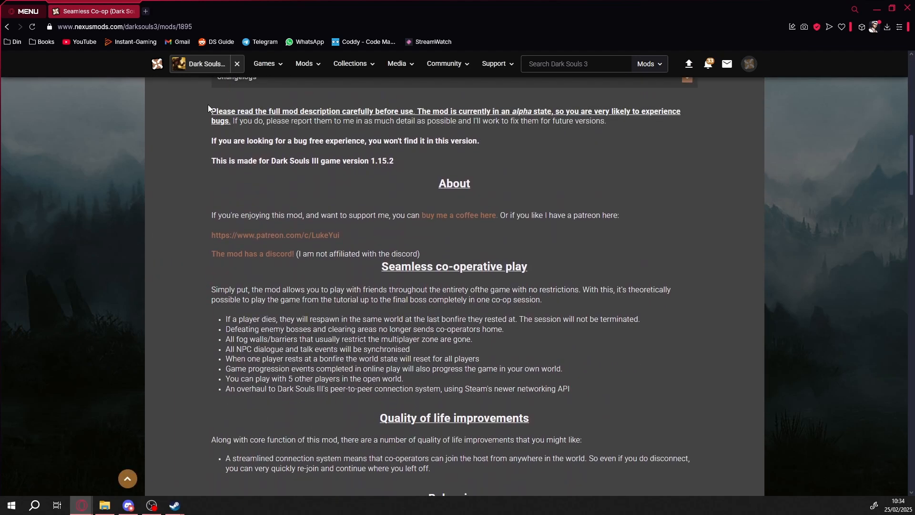
drag(211, 112, 553, 111)
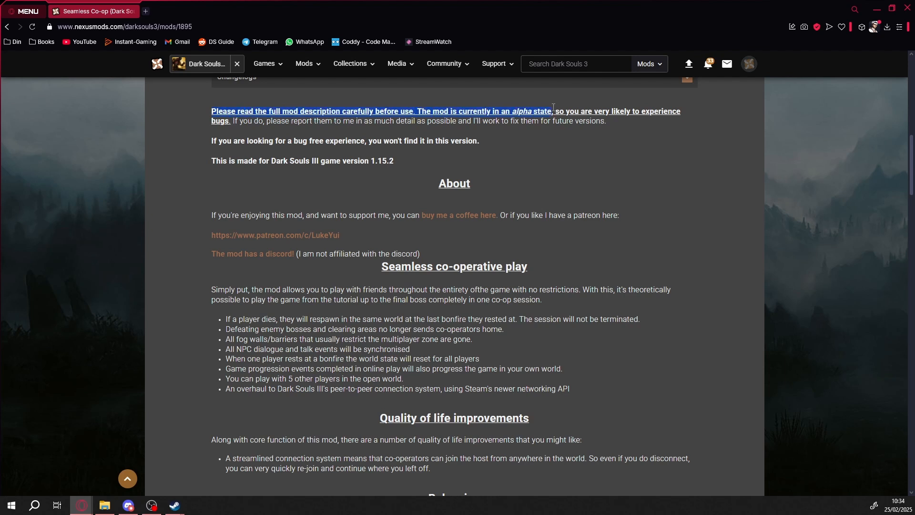
drag(553, 110, 395, 121)
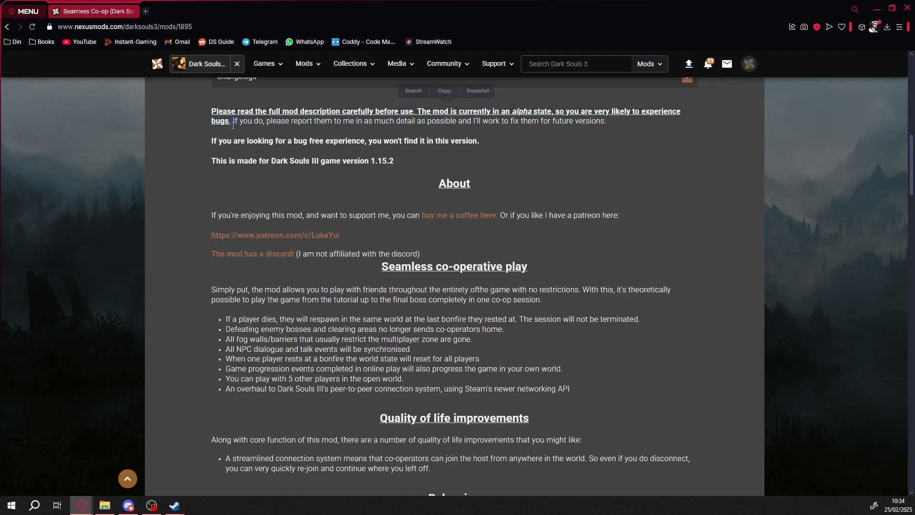
mouse_move(639, 129)
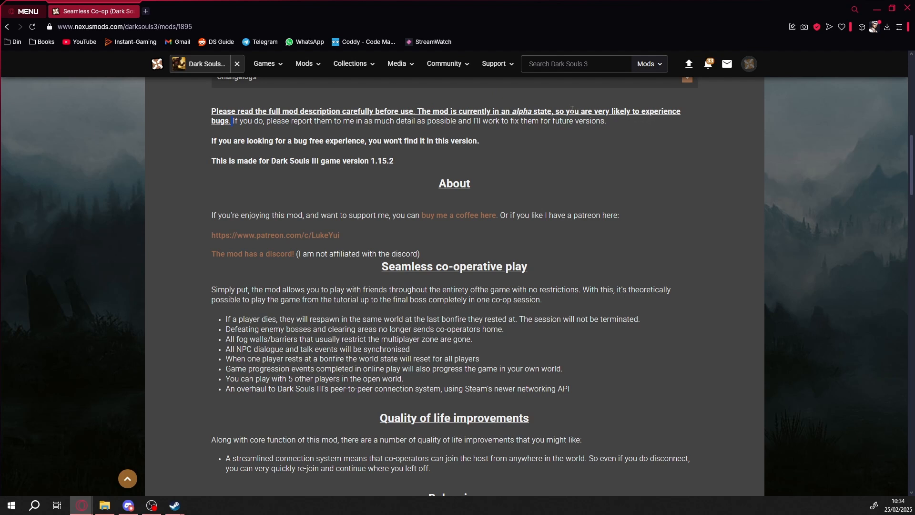
drag(551, 111, 231, 120)
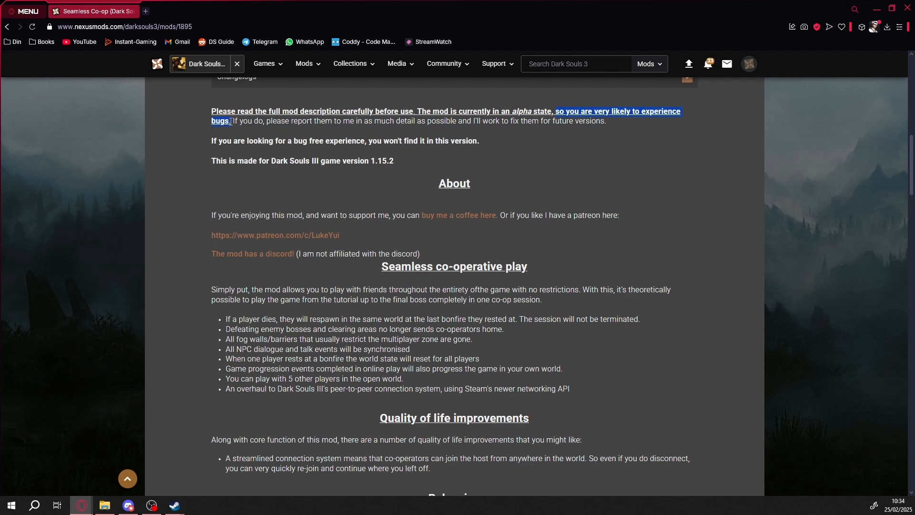
click(293, 178)
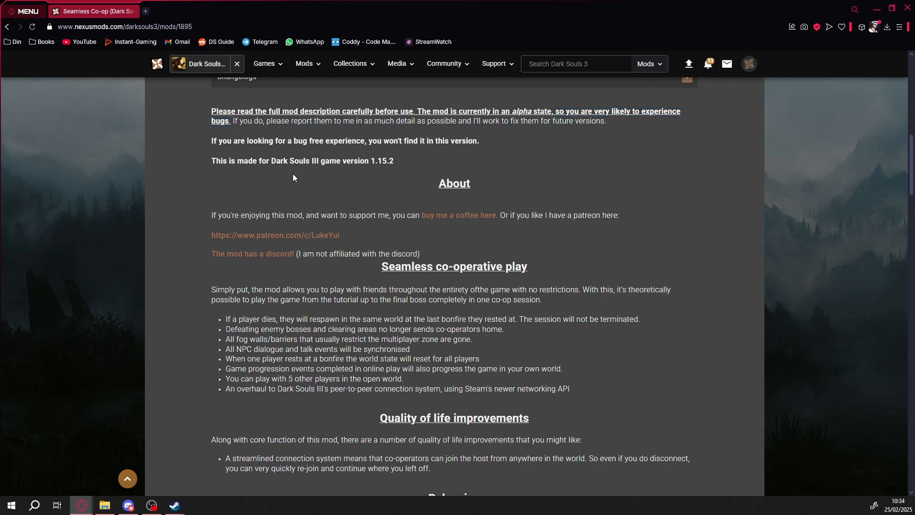
mouse_move(247, 141)
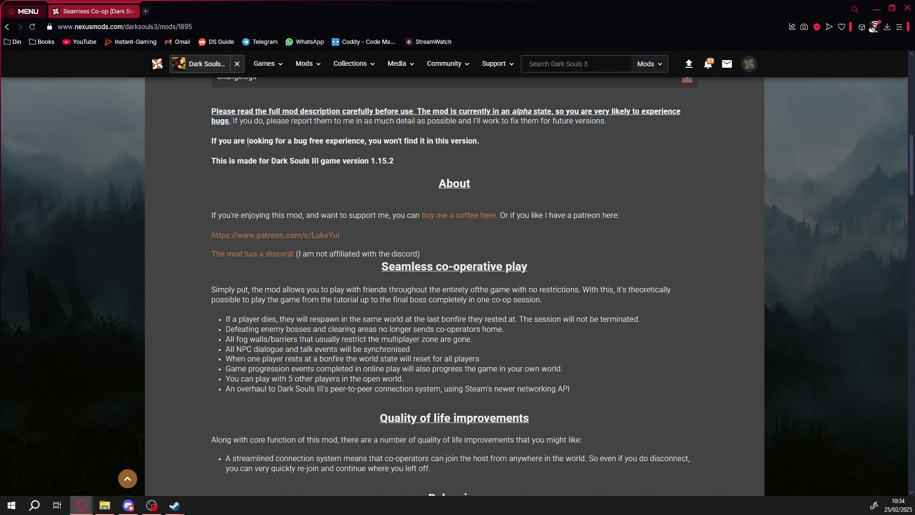
mouse_move(385, 150)
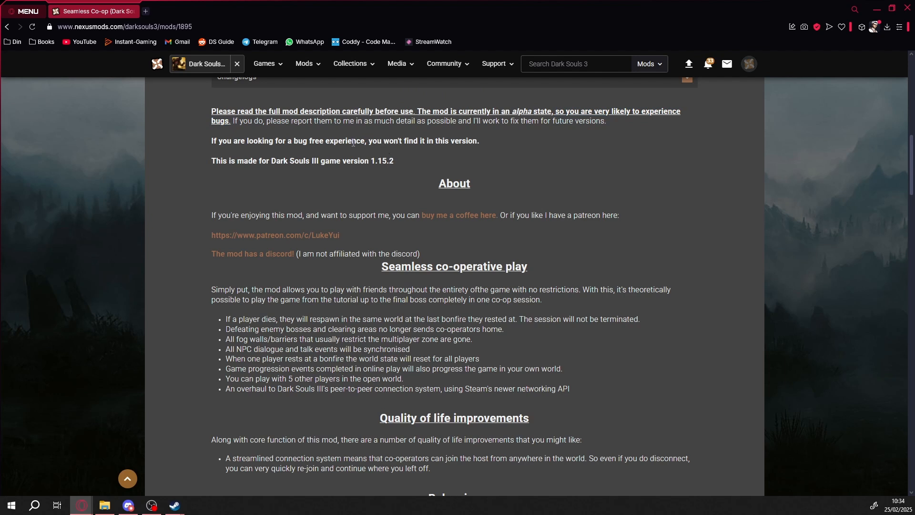
drag(211, 141, 260, 141)
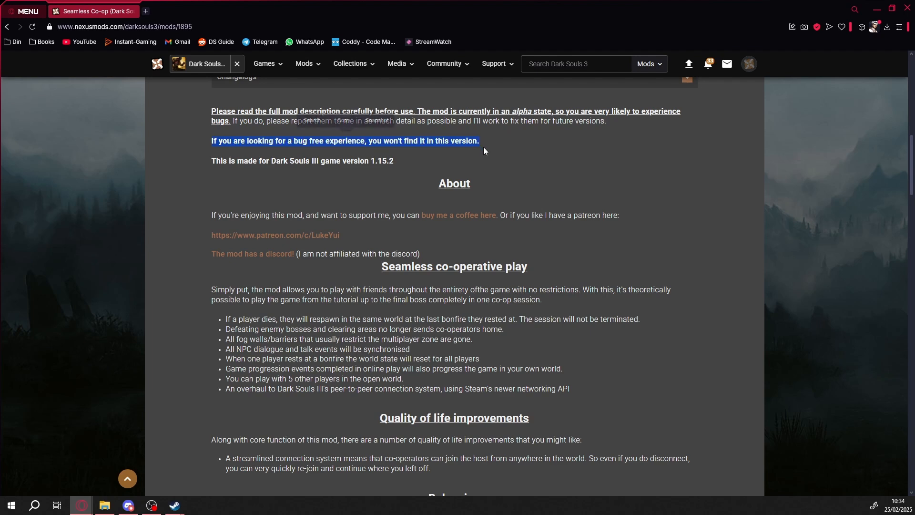
Scroll through the Installation section of the Seamless Co-op description.
scroll(down, 3)
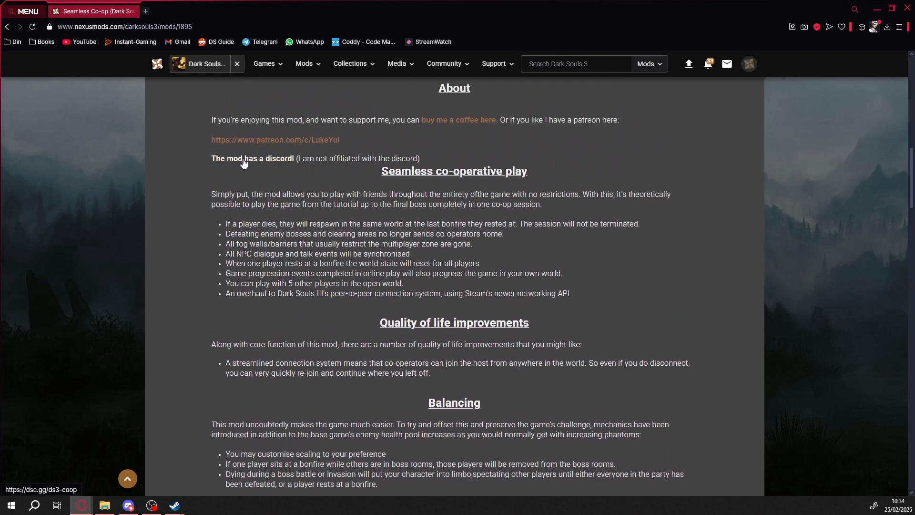
scroll(down, 3)
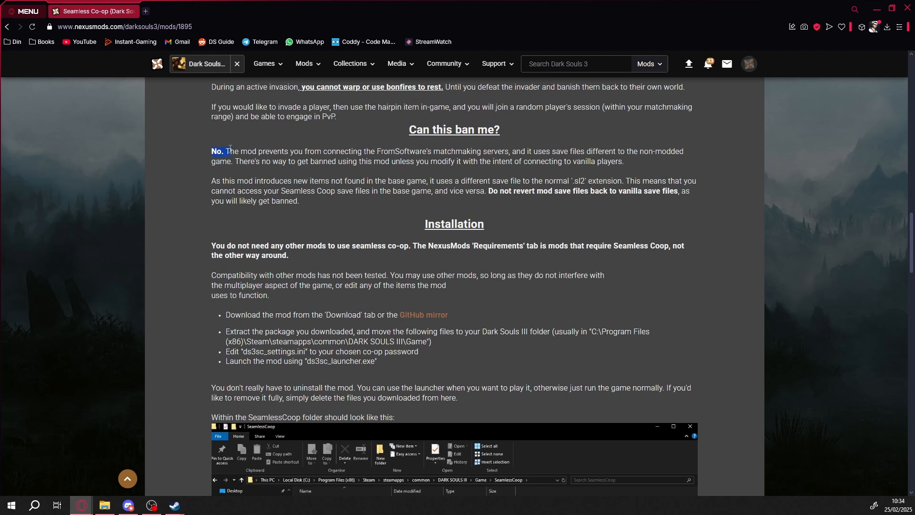
scroll(down, 3)
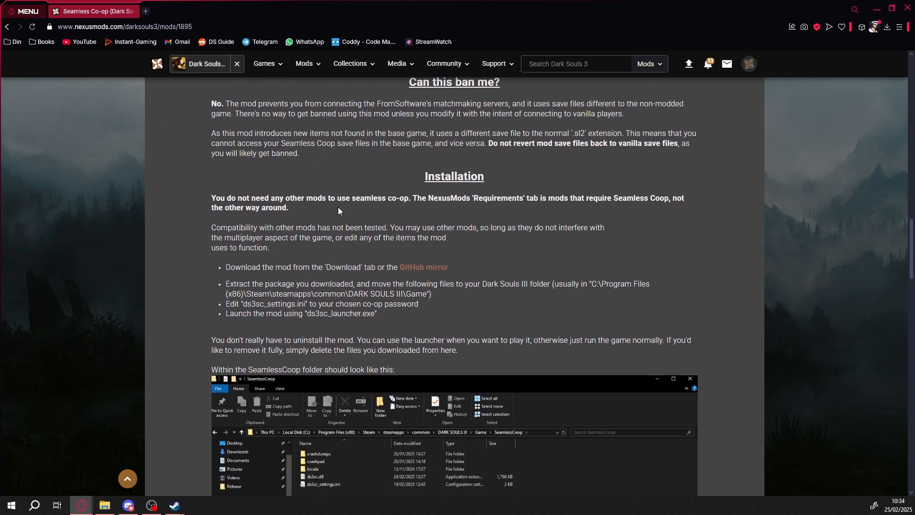
double_click(453, 176)
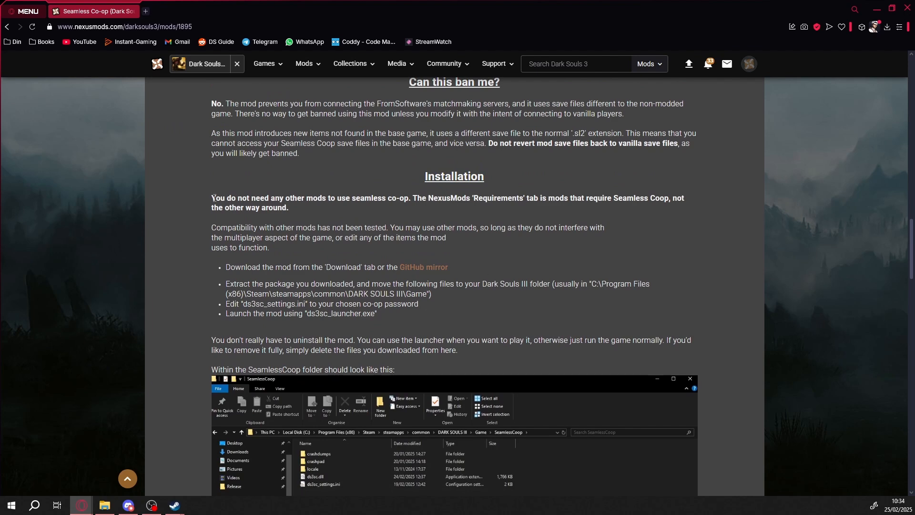
scroll(down, 3)
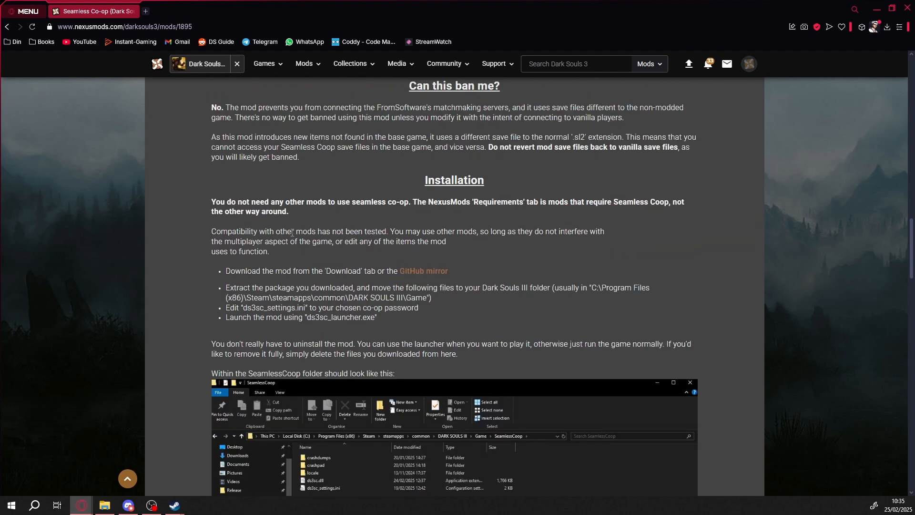
scroll(up, 3)
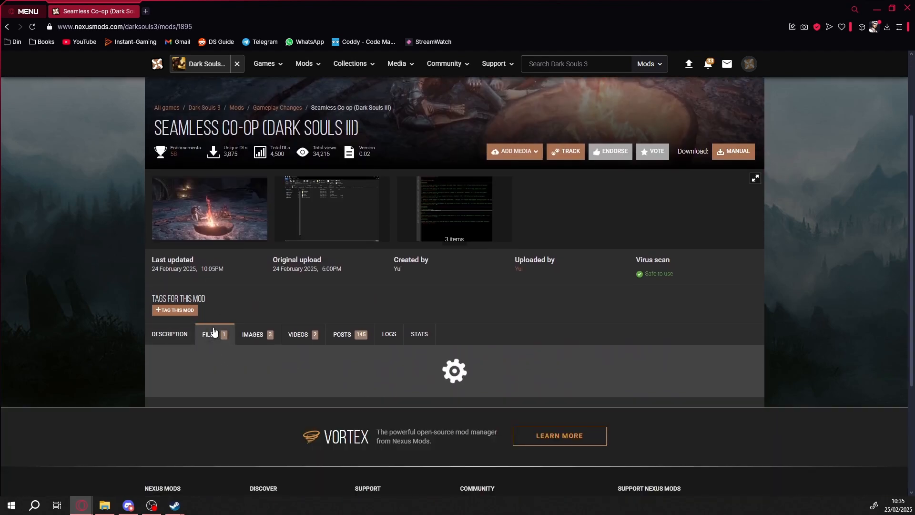
Manually download the DS3 Seamless Co-op v0.0.2 main file from the Files tab.
click(208, 334)
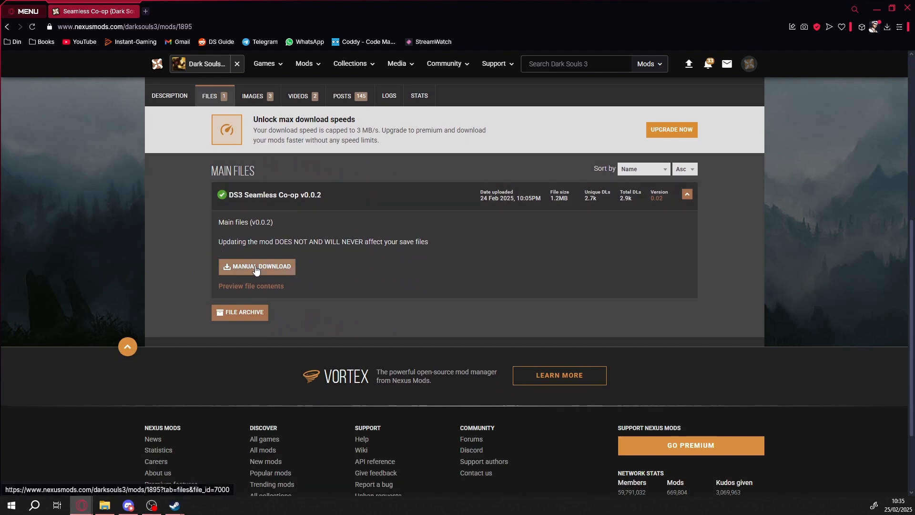
click(261, 267)
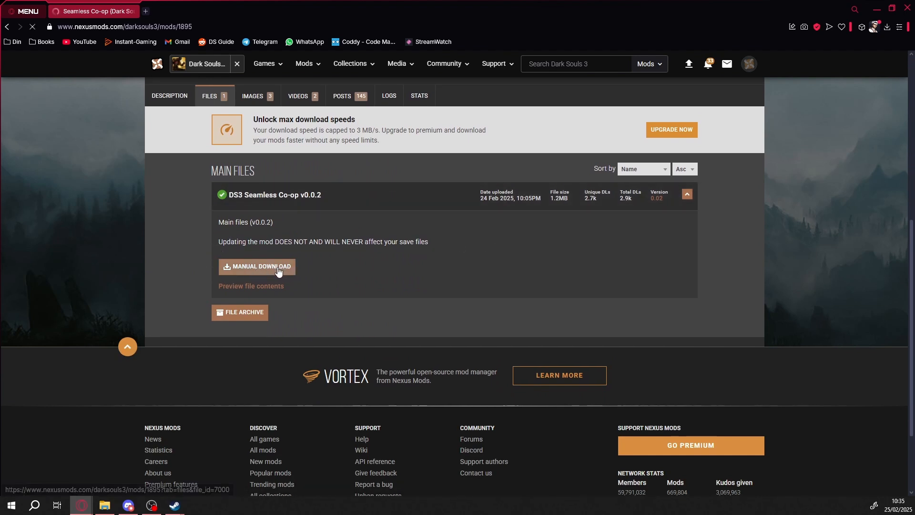
click(256, 266)
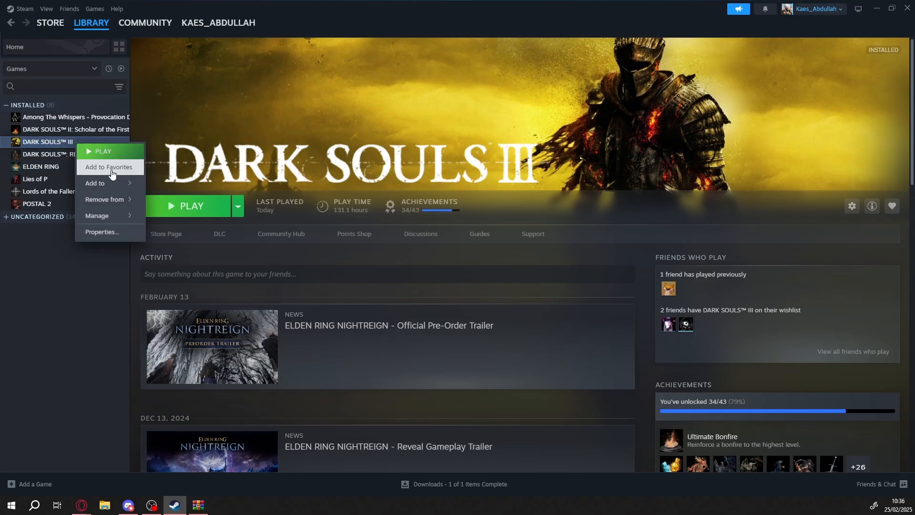
mouse_move(111, 201)
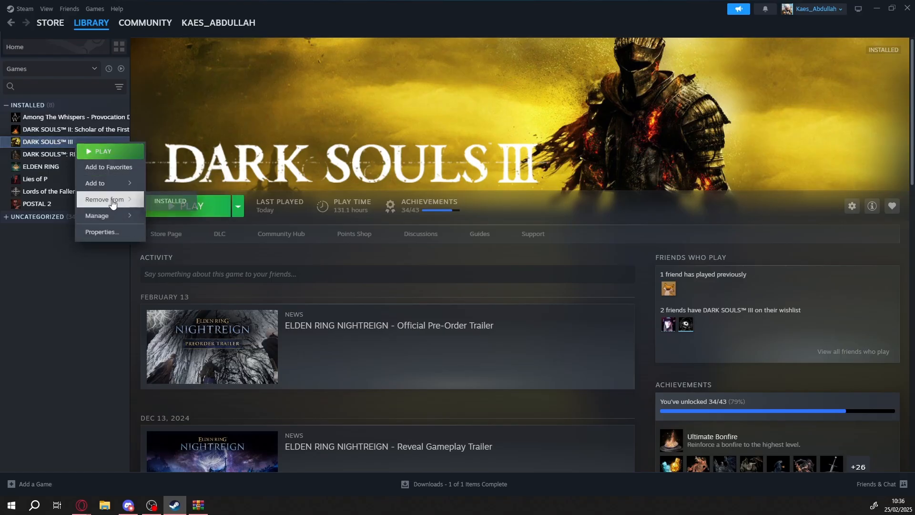
Browse Dark Souls III's local files through Steam's Manage menu.
click(97, 215)
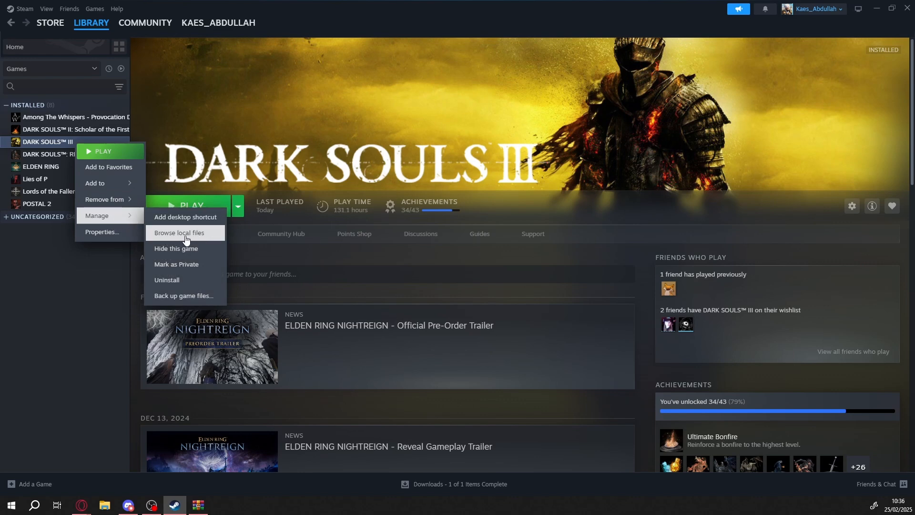
click(179, 233)
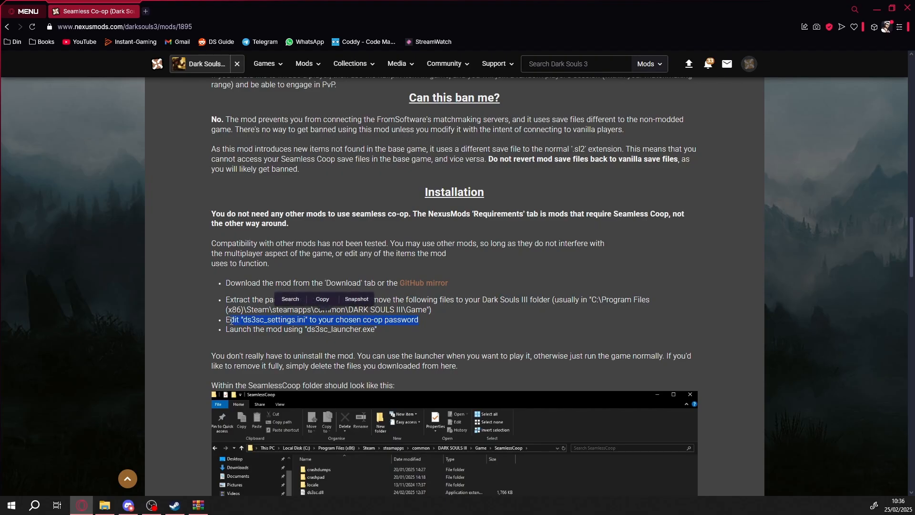
Open the SeamlessCoop folder and its ds3sc_settings.ini in Notepad.
drag(229, 319, 377, 329)
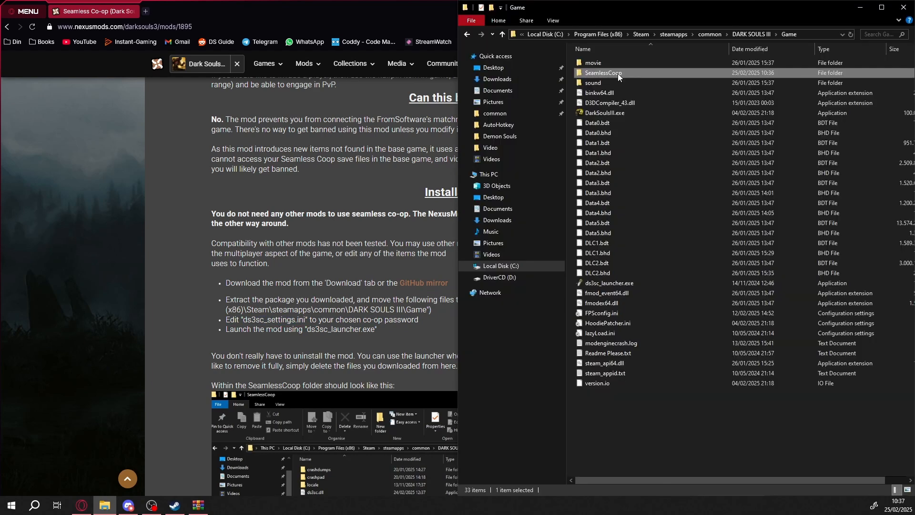
double_click(604, 72)
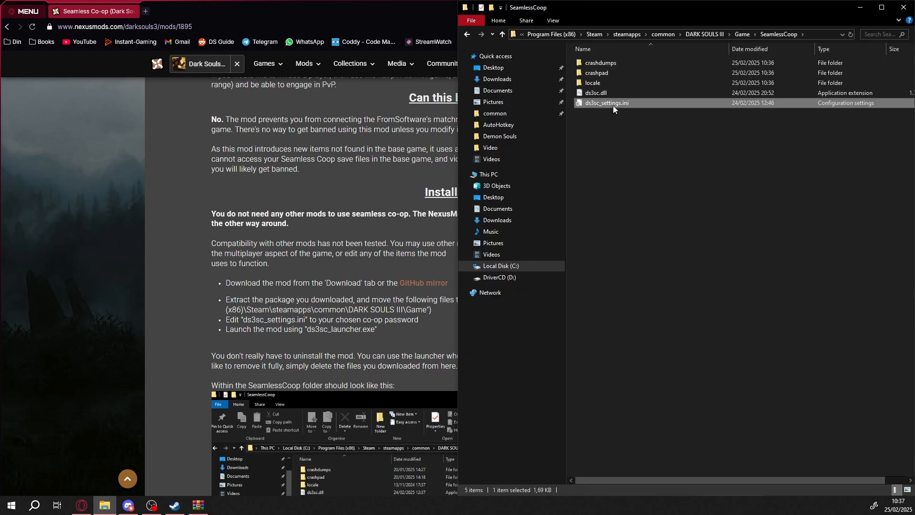
double_click(606, 103)
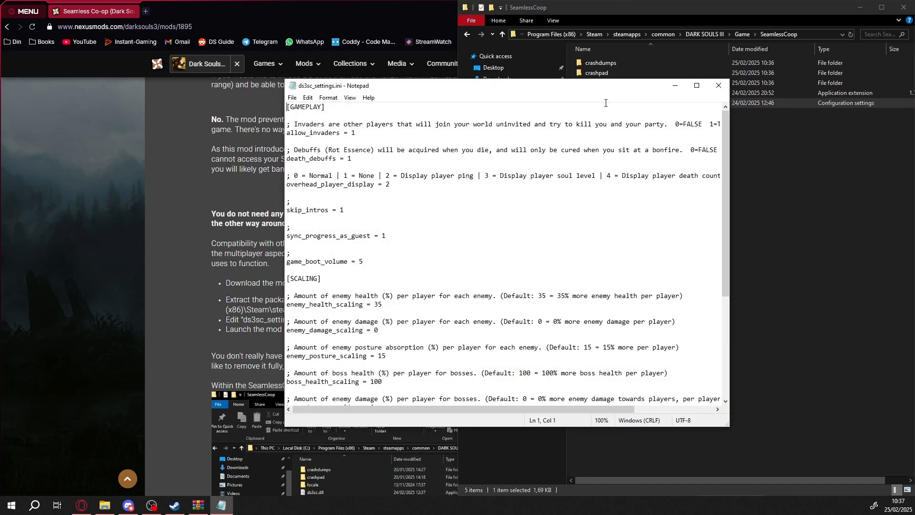
click(696, 86)
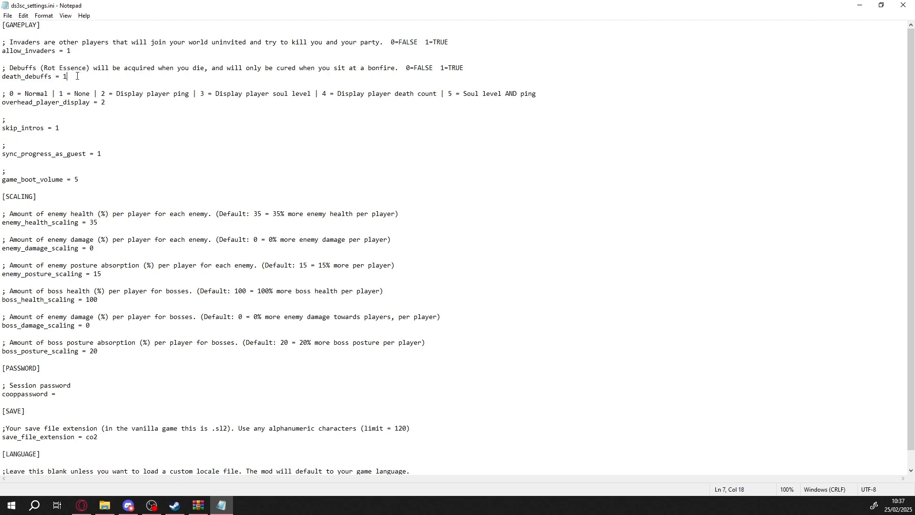
double_click(17, 68)
text(5)
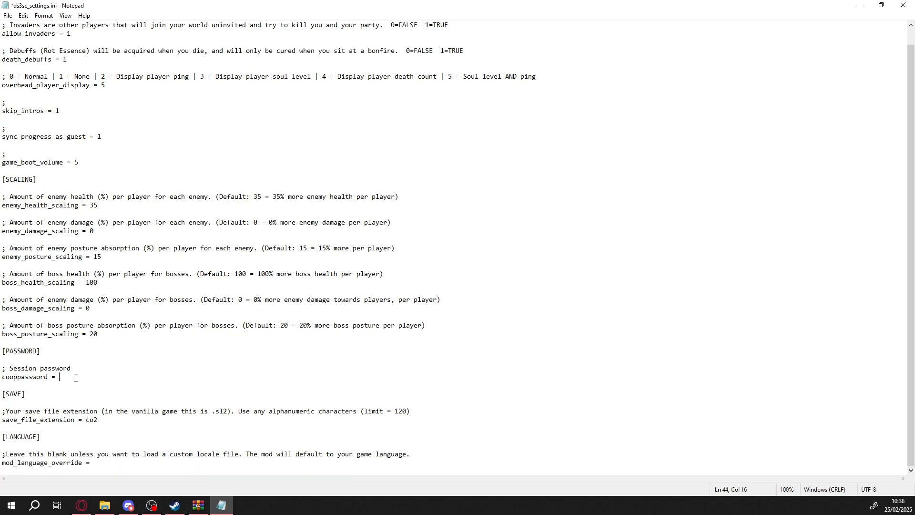
double_click(21, 351)
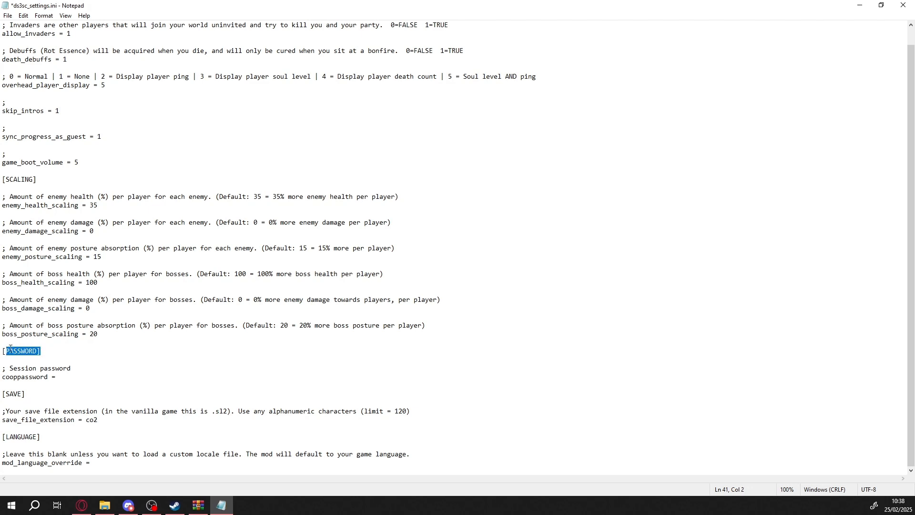
click(59, 377)
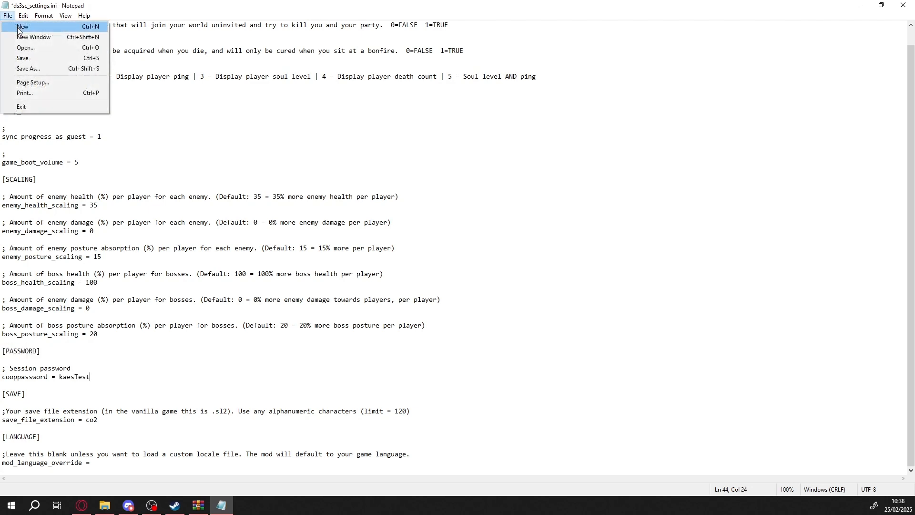
mouse_move(48, 61)
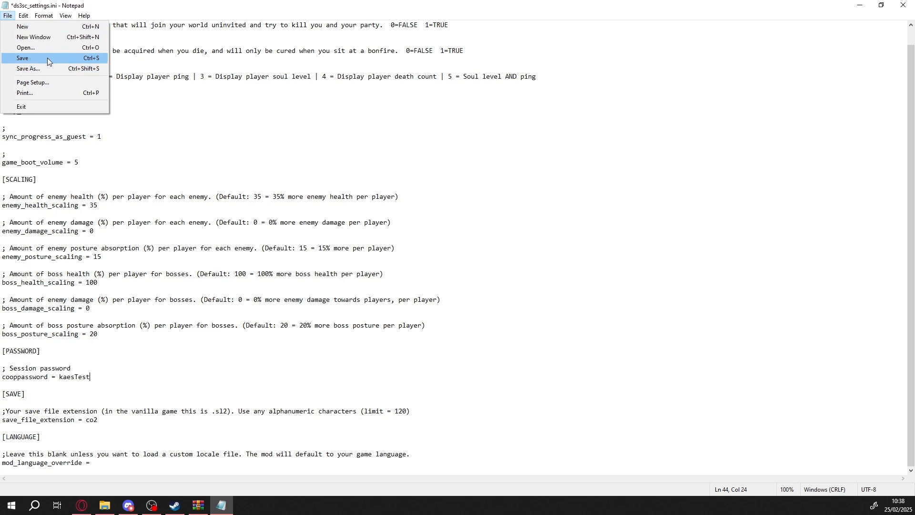
click(22, 57)
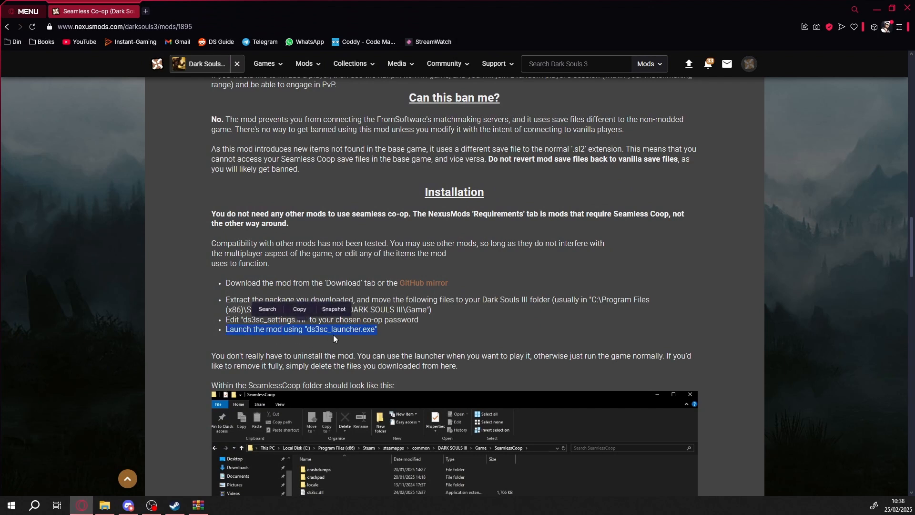
mouse_move(386, 333)
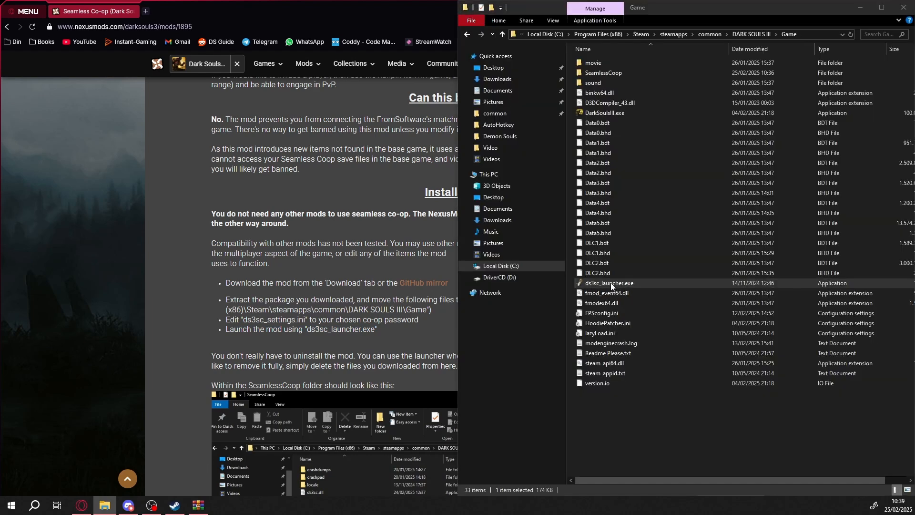
Try the Seamless Co-op launcher, then verify Dark Souls III's game file integrity in Steam.
double_click(609, 283)
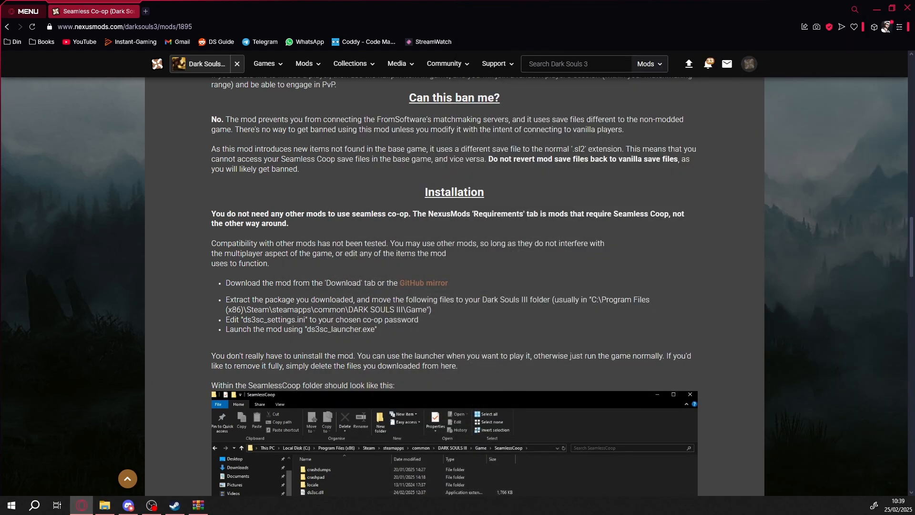
right_click(593, 283)
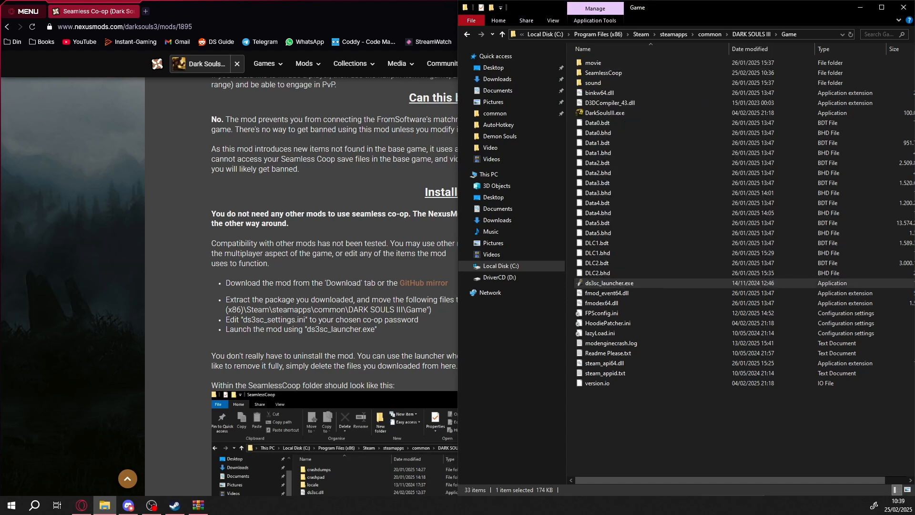
mouse_move(769, 413)
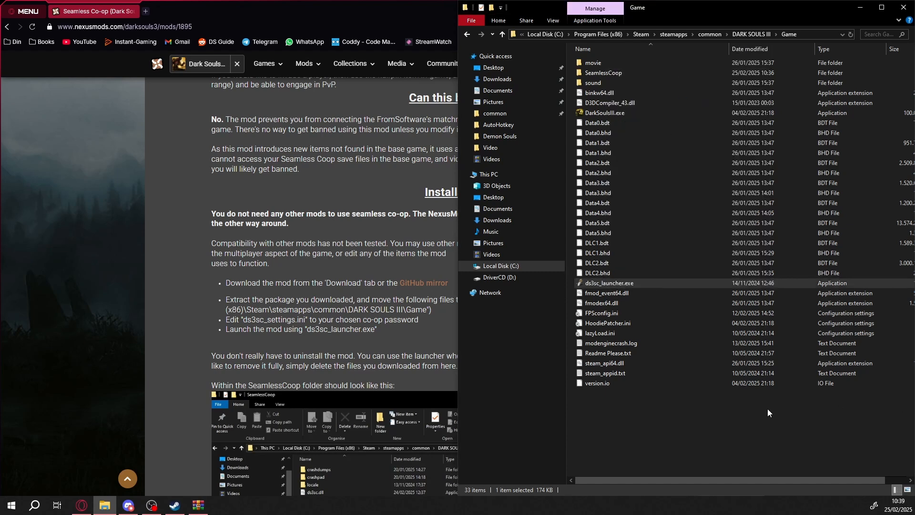
mouse_move(727, 450)
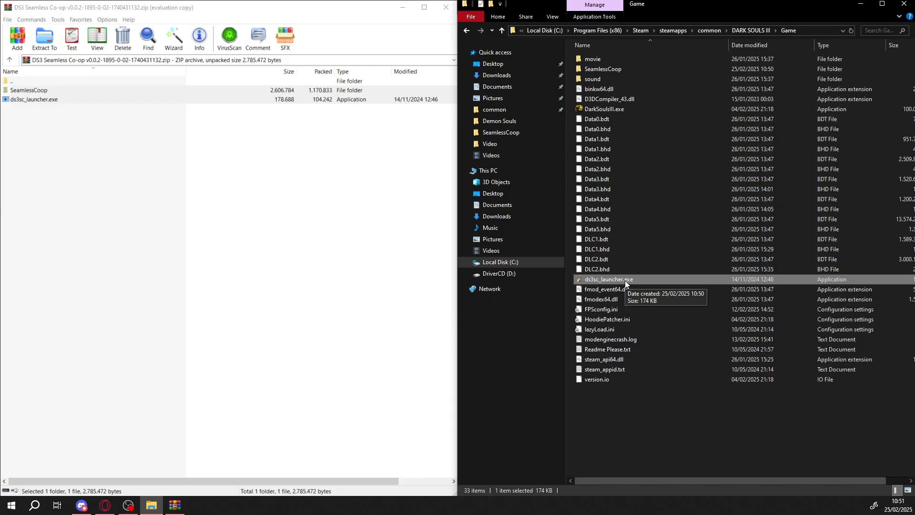
click(604, 109)
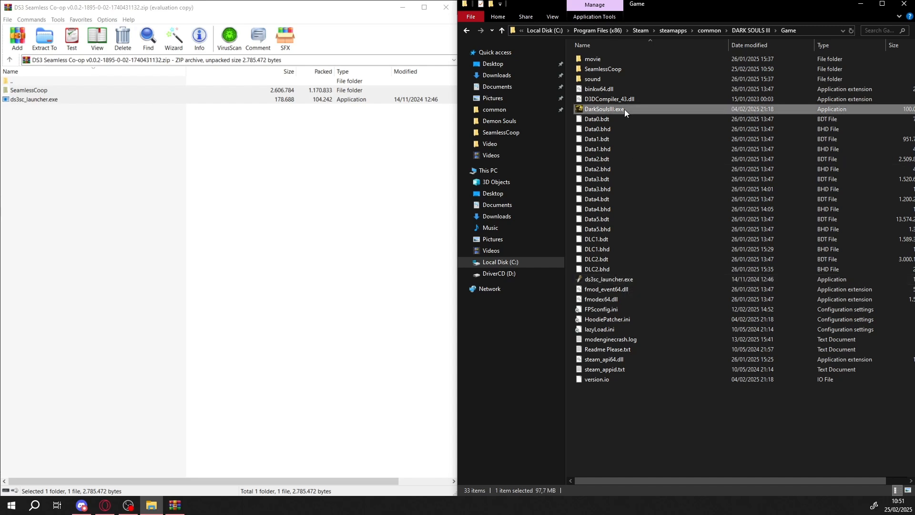
right_click(604, 110)
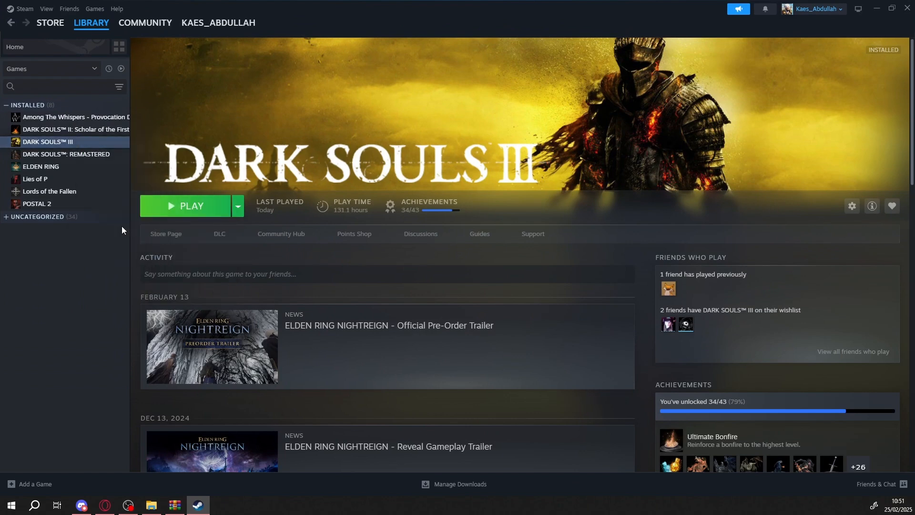
click(852, 206)
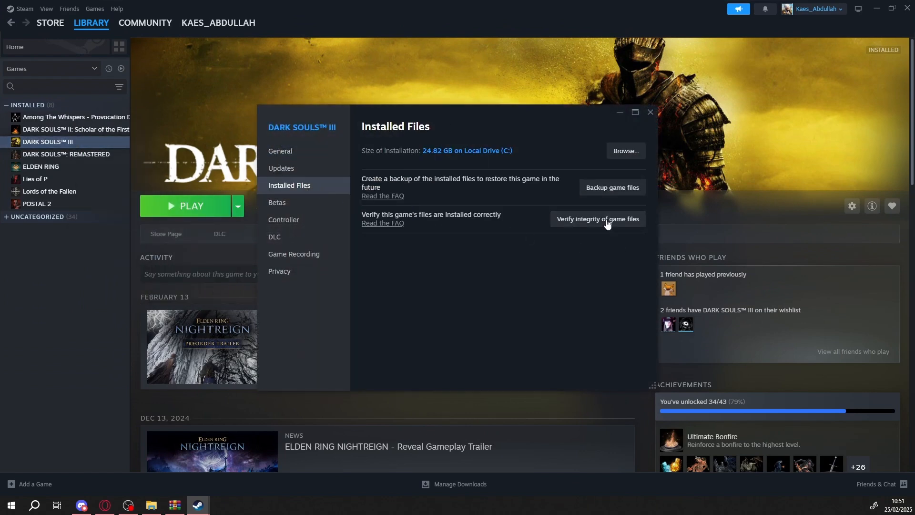
click(597, 219)
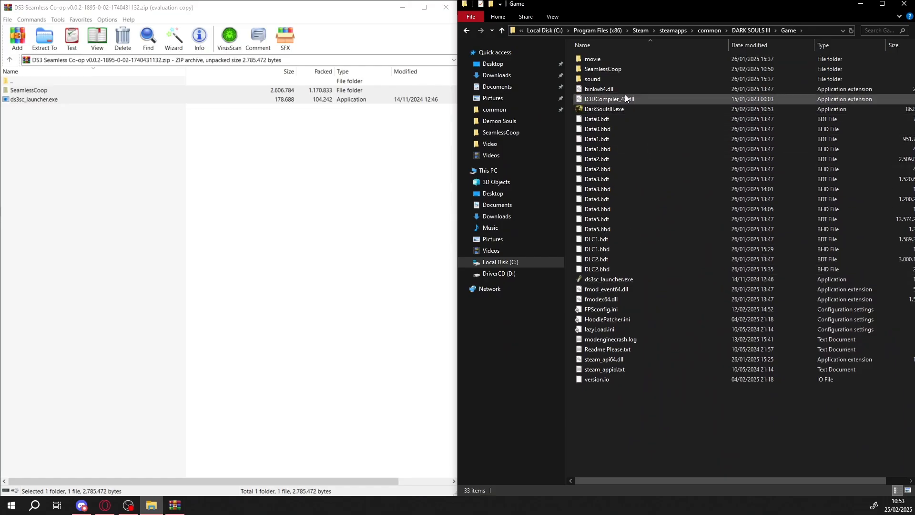
Run ds3sc_launcher.exe from the Game folder to start the modded game.
click(609, 279)
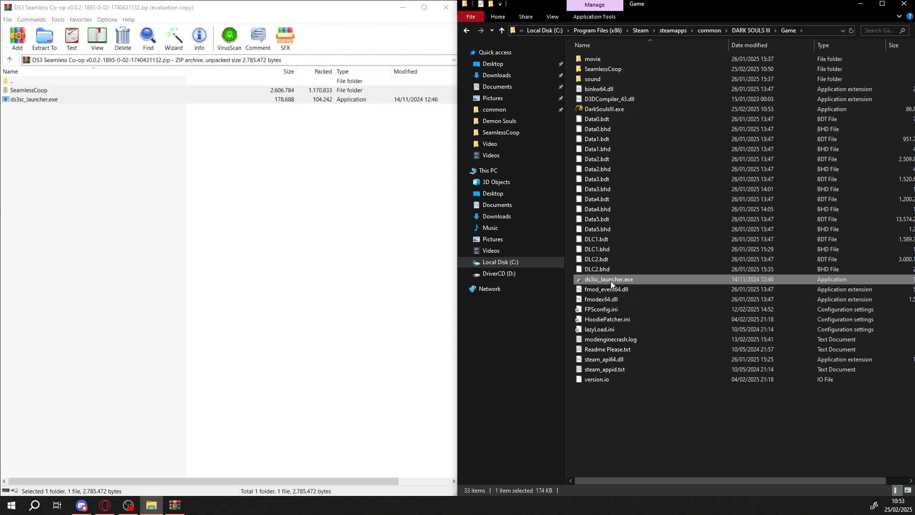
double_click(609, 278)
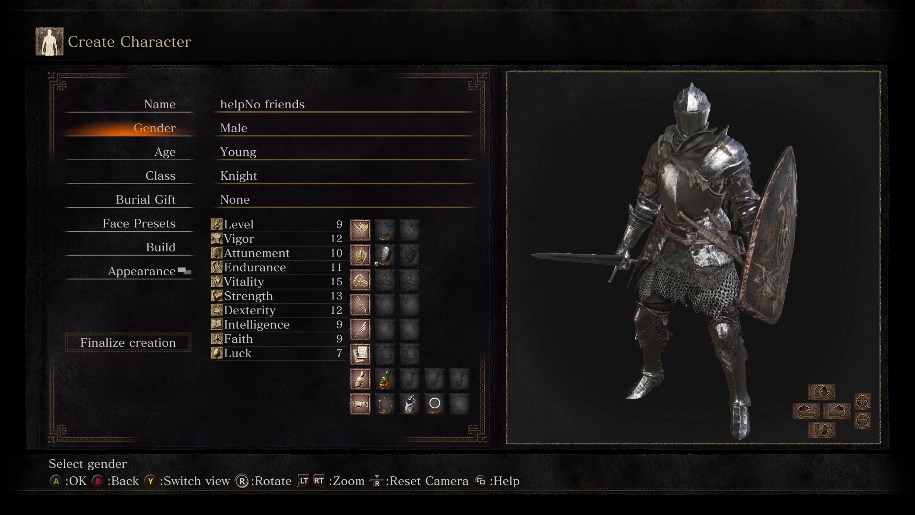
Finalize the Knight character and confirm YES to start playing.
click(128, 343)
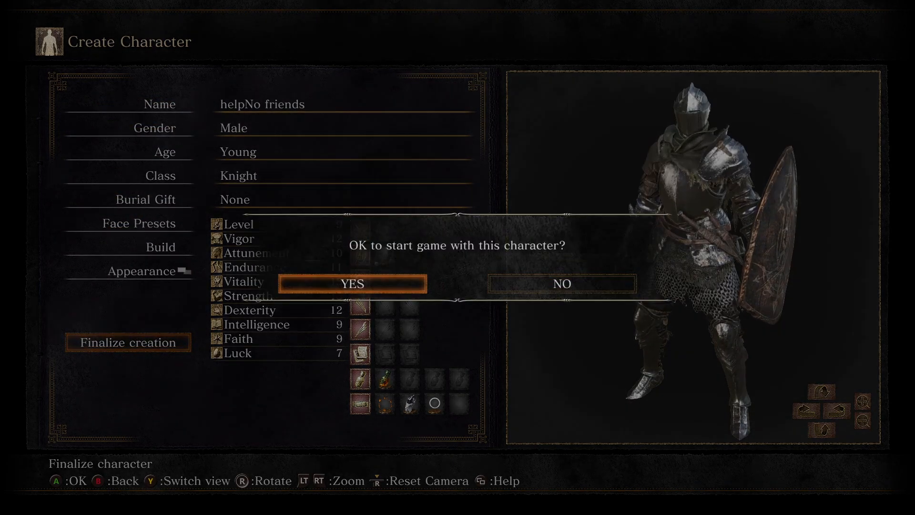
click(352, 283)
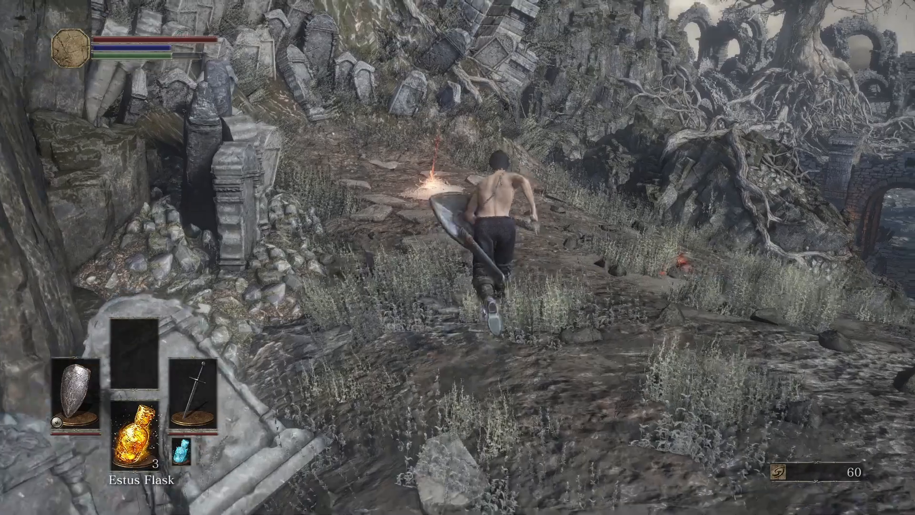